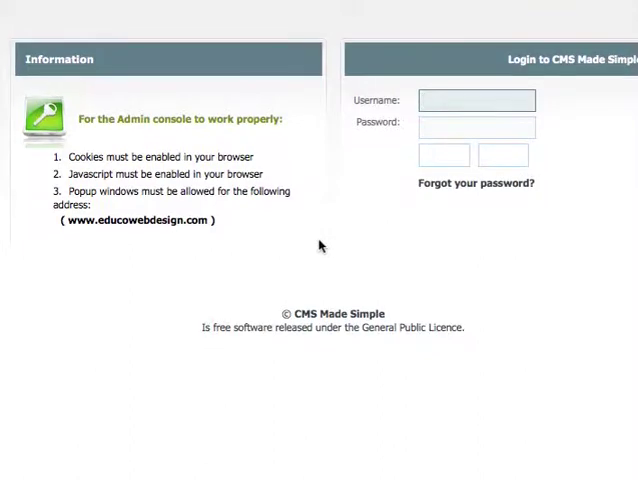
# Step: Log in to the CMS Made Simple admin console with the username and password
pyautogui.click(476, 100)
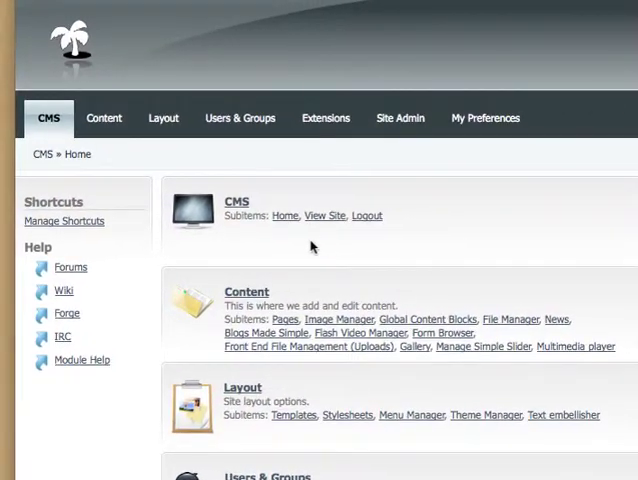
# Step: Show the Content > Pages list and review the site's page hierarchy
pyautogui.click(160, 220)
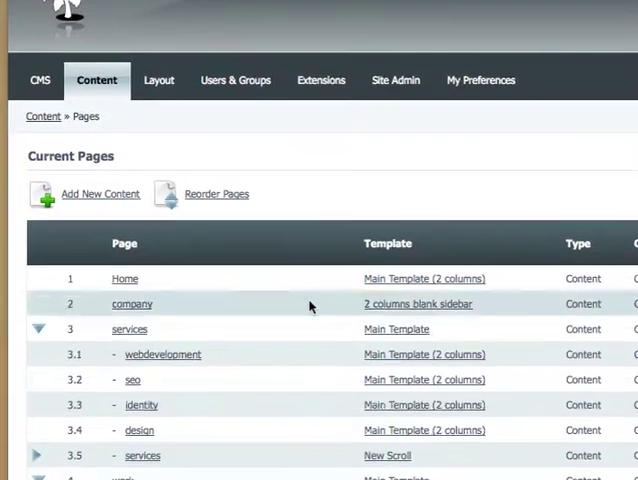
pyautogui.scroll(-3)
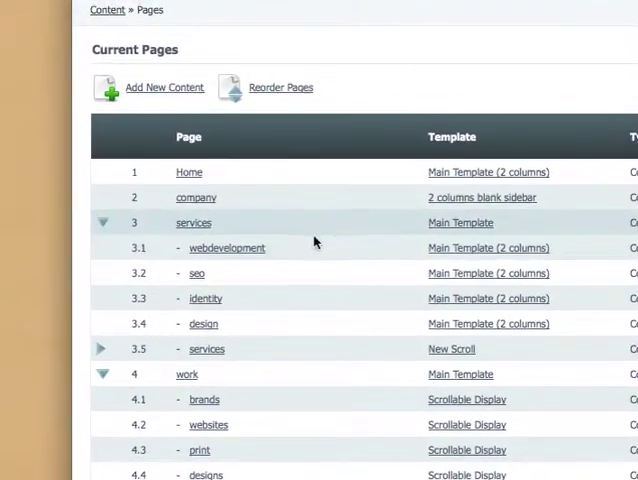
pyautogui.scroll(-3)
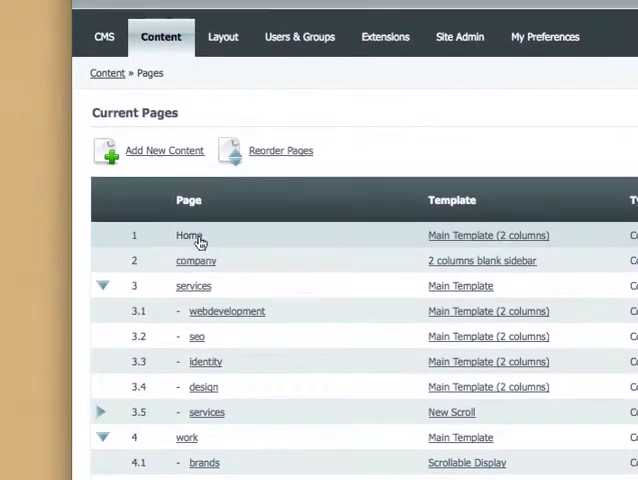
pyautogui.moveTo(190, 240)
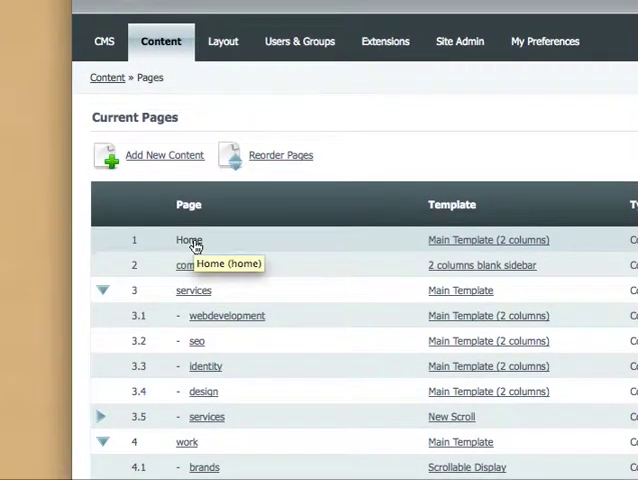
pyautogui.moveTo(300, 252)
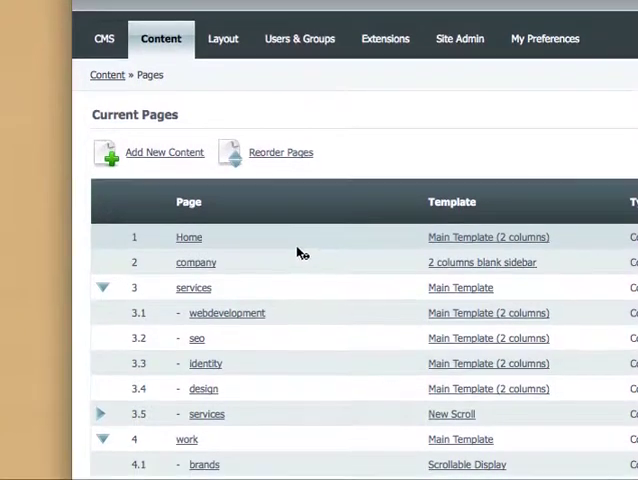
pyautogui.scroll(-3)
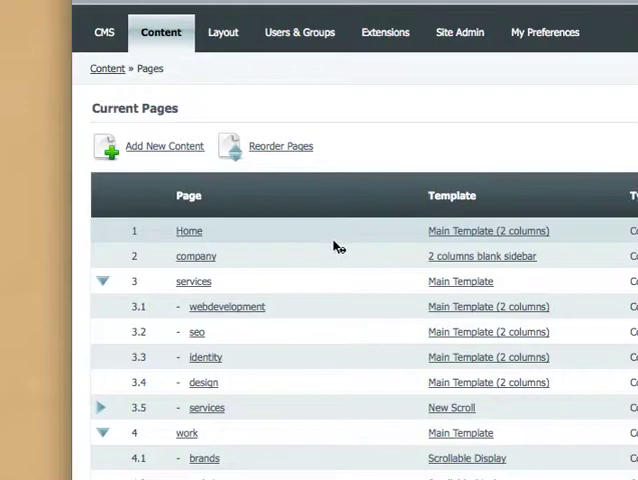
# Step: Edit the Home page and review its Header and Content editors
pyautogui.click(188, 232)
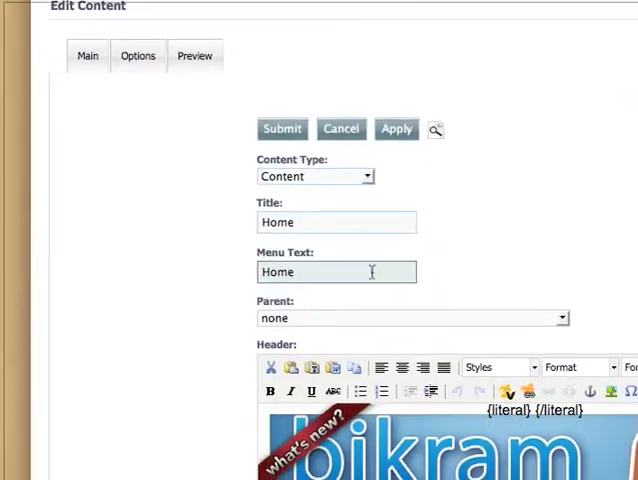
pyautogui.scroll(-3)
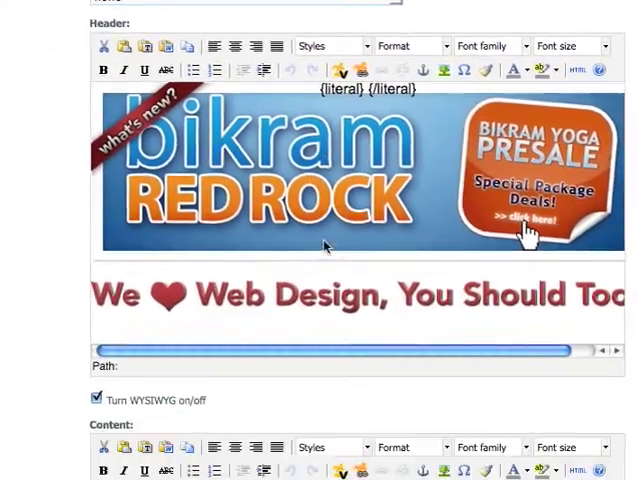
pyautogui.scroll(-3)
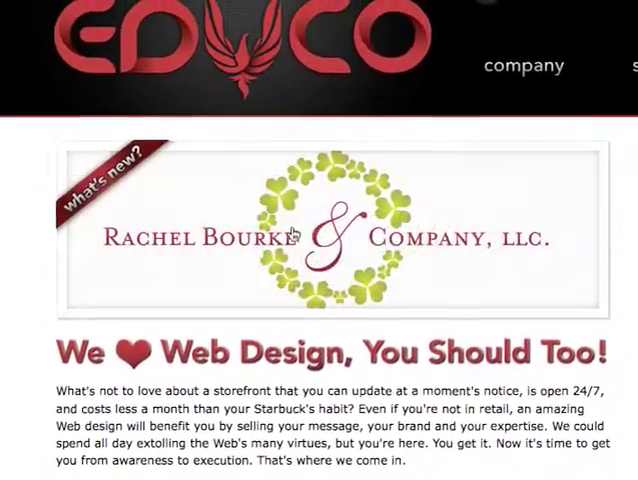
pyautogui.scroll(-3)
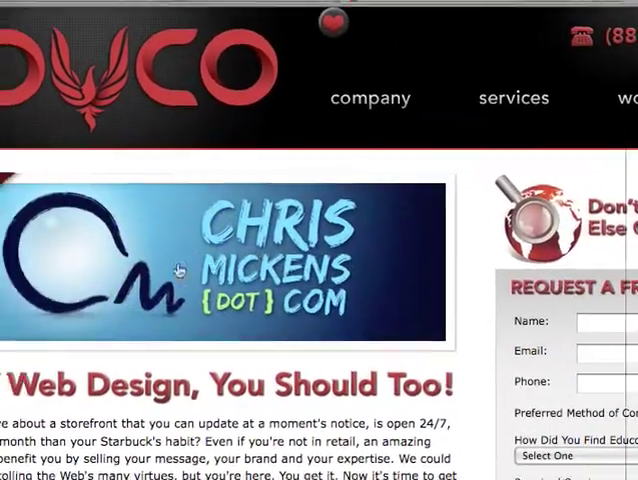
pyautogui.scroll(-3)
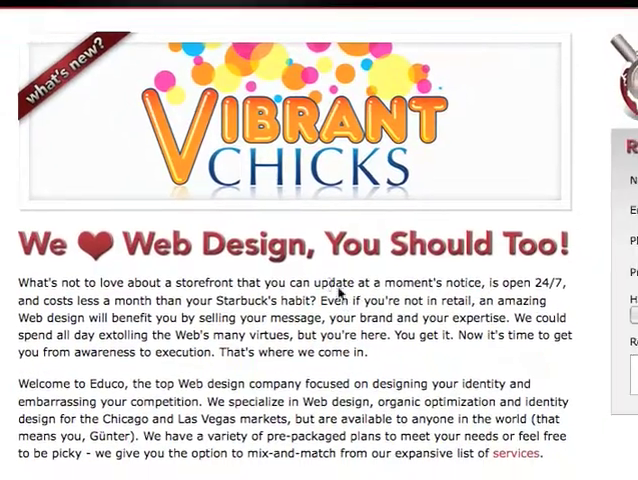
pyautogui.scroll(-3)
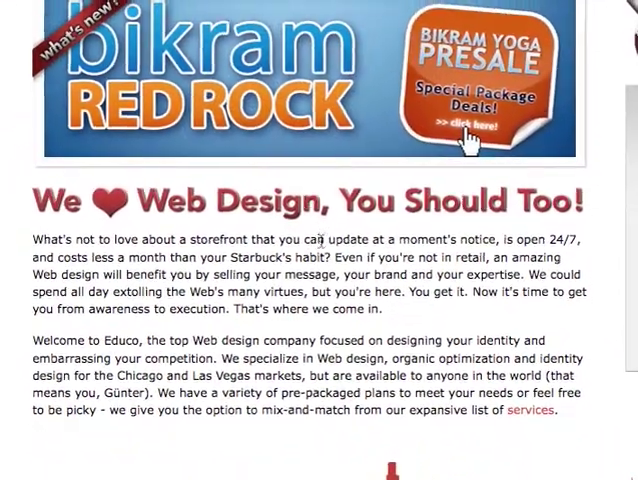
pyautogui.click(360, 136)
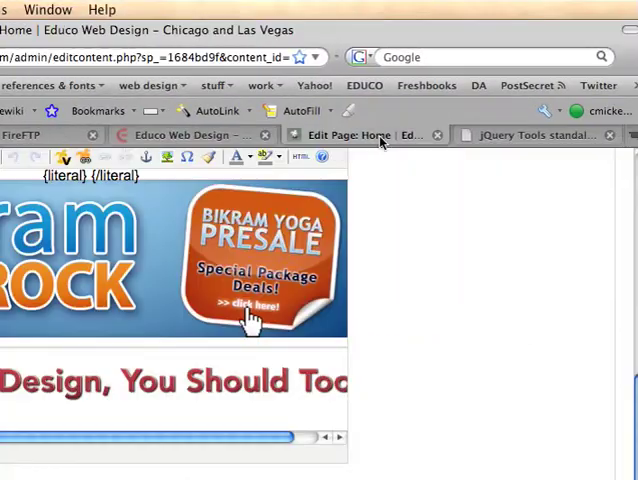
pyautogui.scroll(-3)
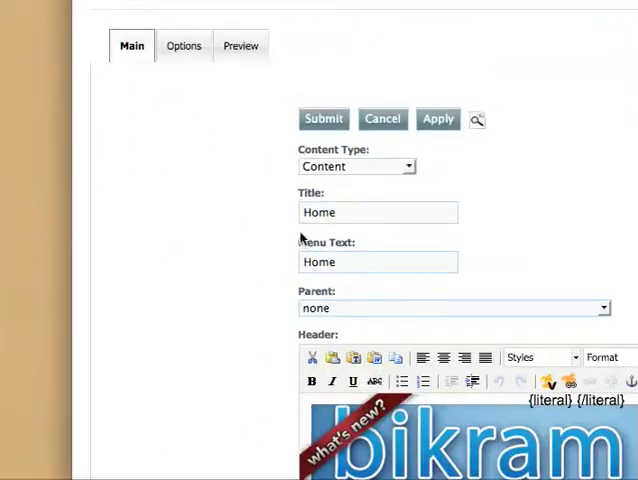
pyautogui.scroll(3)
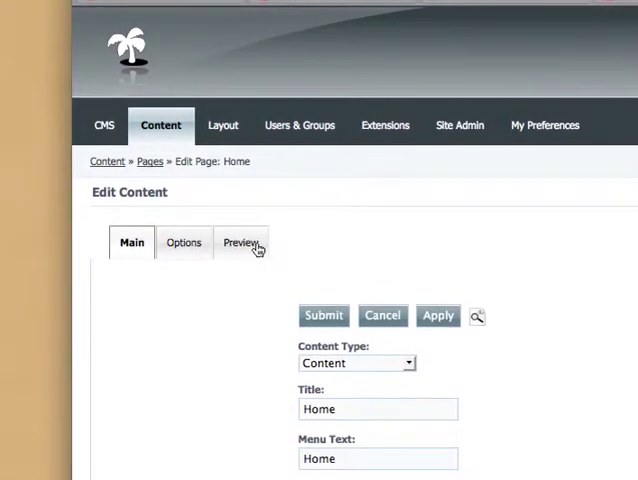
# Step: In the Home page's Options, add 'most awesome' to the keywords meta tag in Page Specific Metadata
pyautogui.click(184, 242)
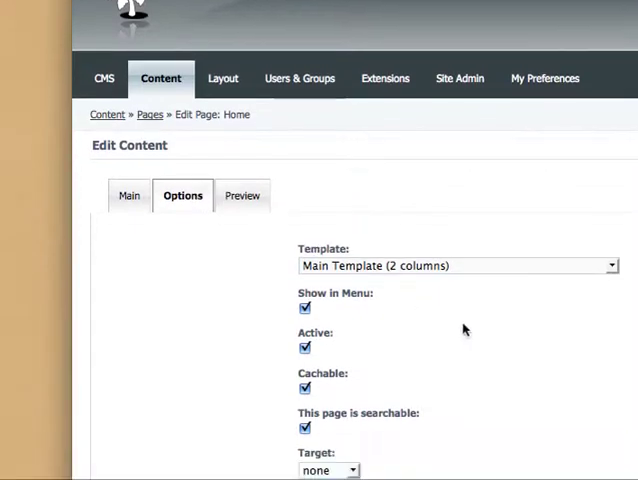
pyautogui.scroll(-3)
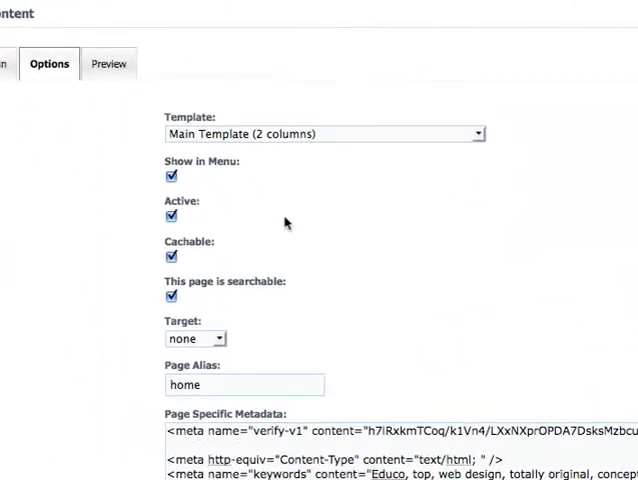
pyautogui.scroll(-3)
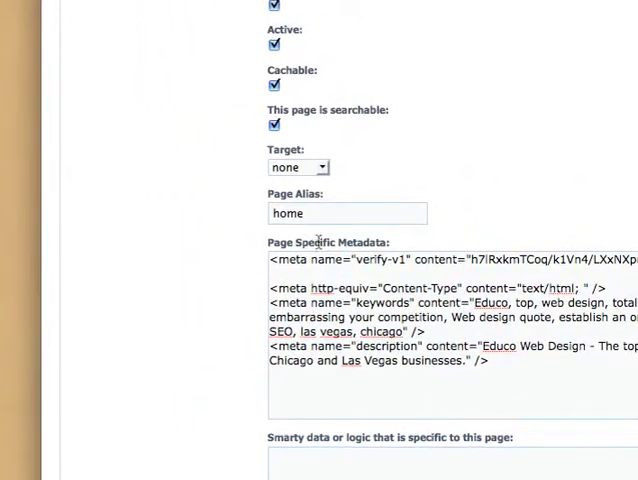
pyautogui.scroll(-3)
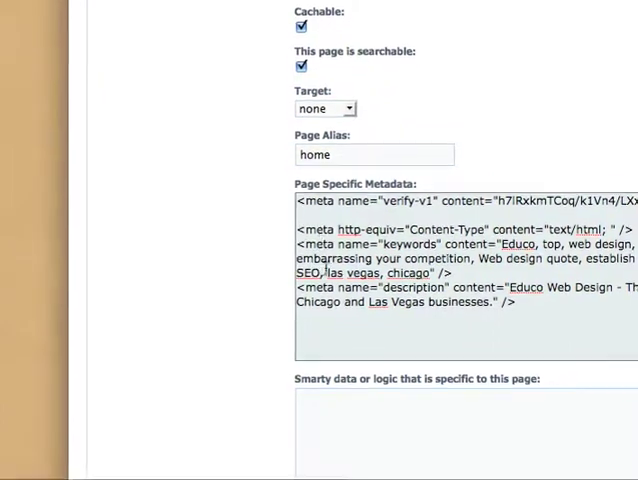
pyautogui.scroll(-3)
pyautogui.write(', most awesome')
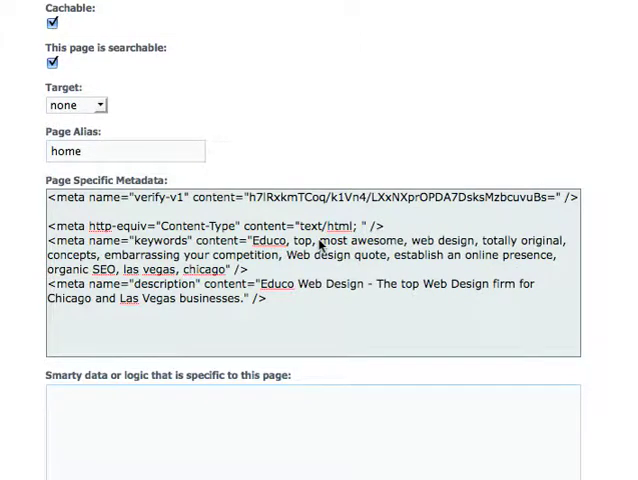
pyautogui.scroll(-3)
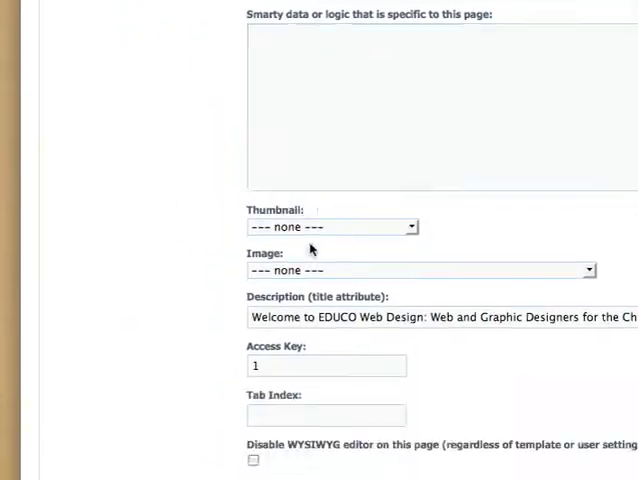
pyautogui.scroll(-3)
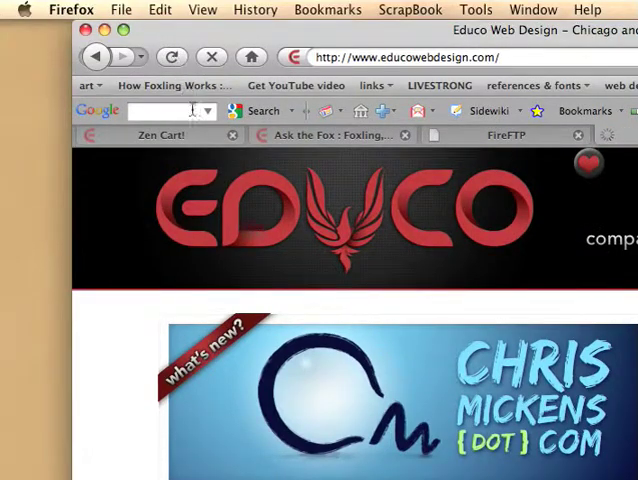
# Step: View the live Educo page's source and locate the keywords meta tag
pyautogui.scroll(-3)
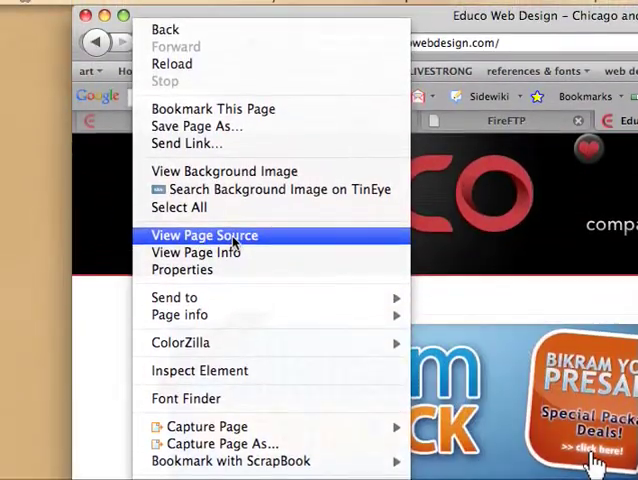
pyautogui.click(204, 236)
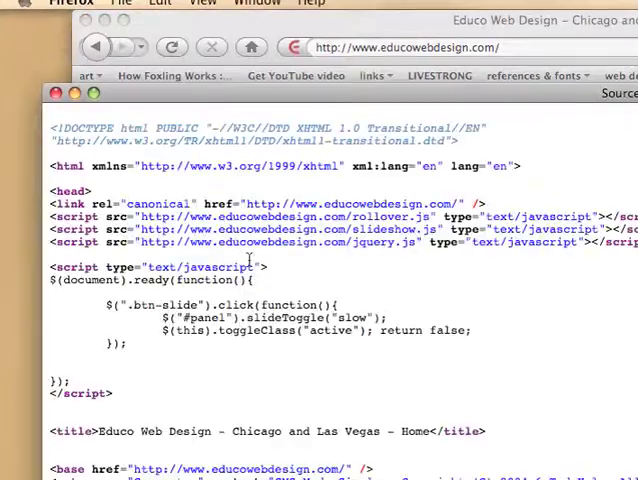
pyautogui.scroll(-3)
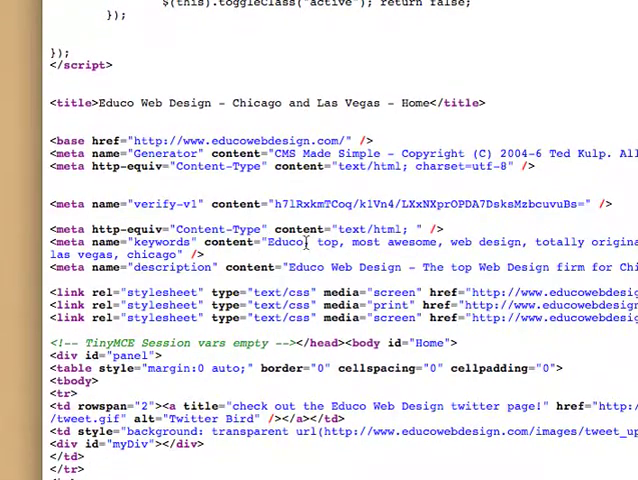
pyautogui.hscroll(3)
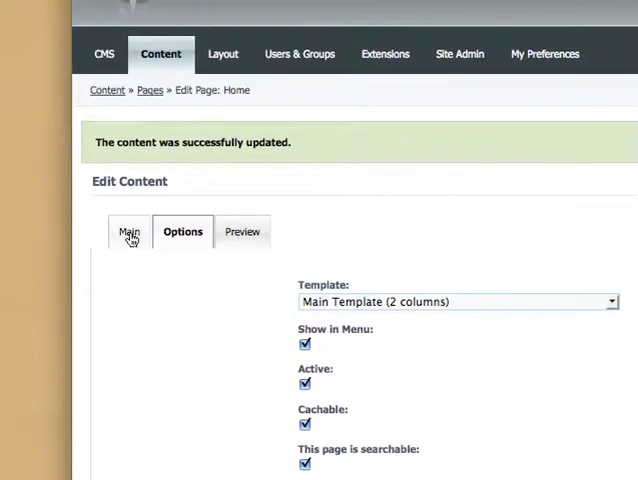
# Step: Return to the Main tab and start adding 'most aw' to the Home page's body text
pyautogui.click(128, 232)
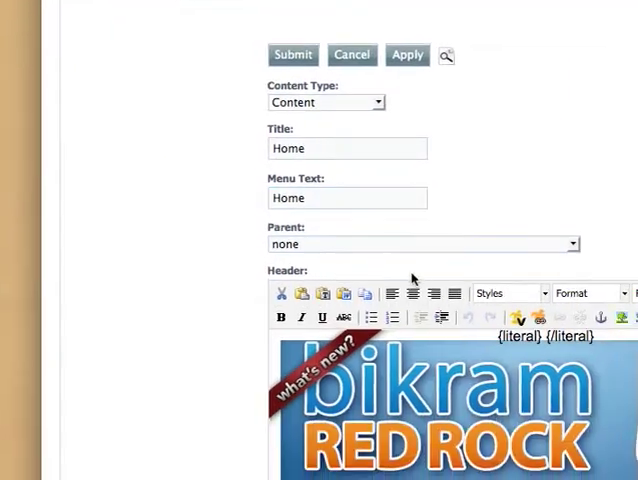
pyautogui.scroll(-3)
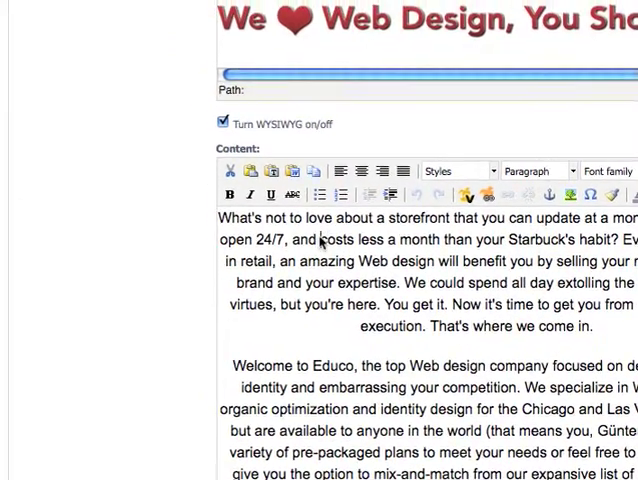
pyautogui.write('most aw')
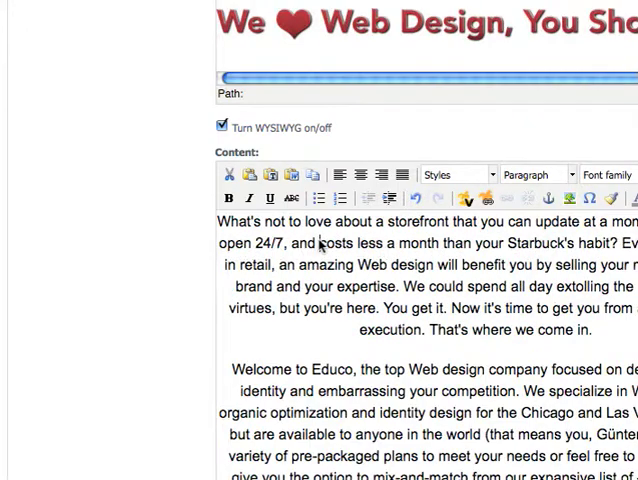
pyautogui.scroll(-3)
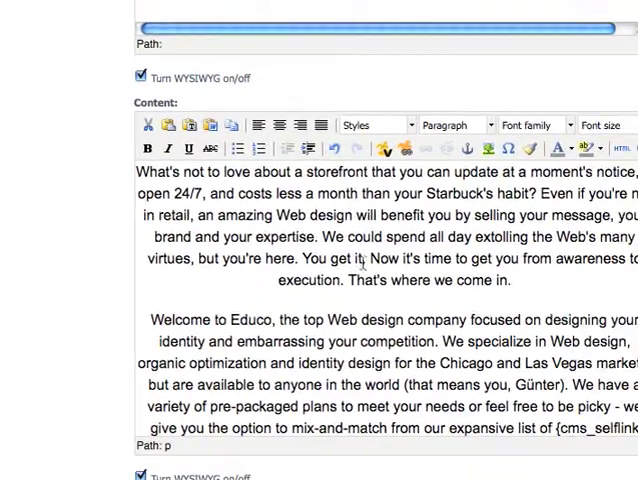
pyautogui.scroll(-3)
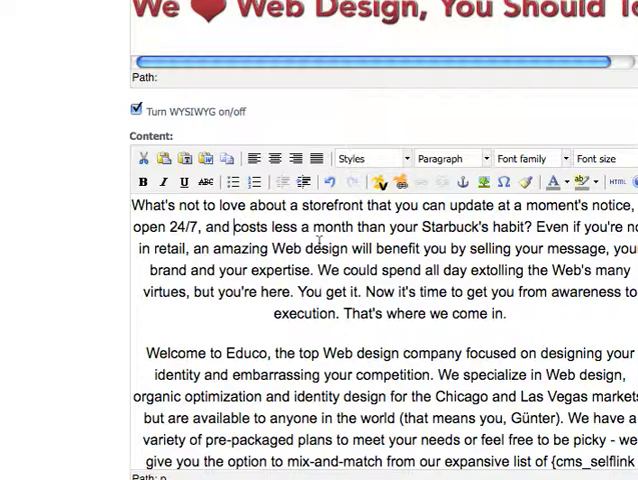
pyautogui.scroll(-3)
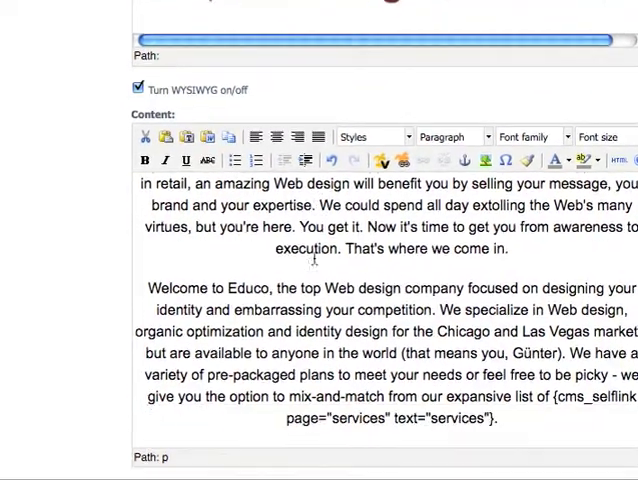